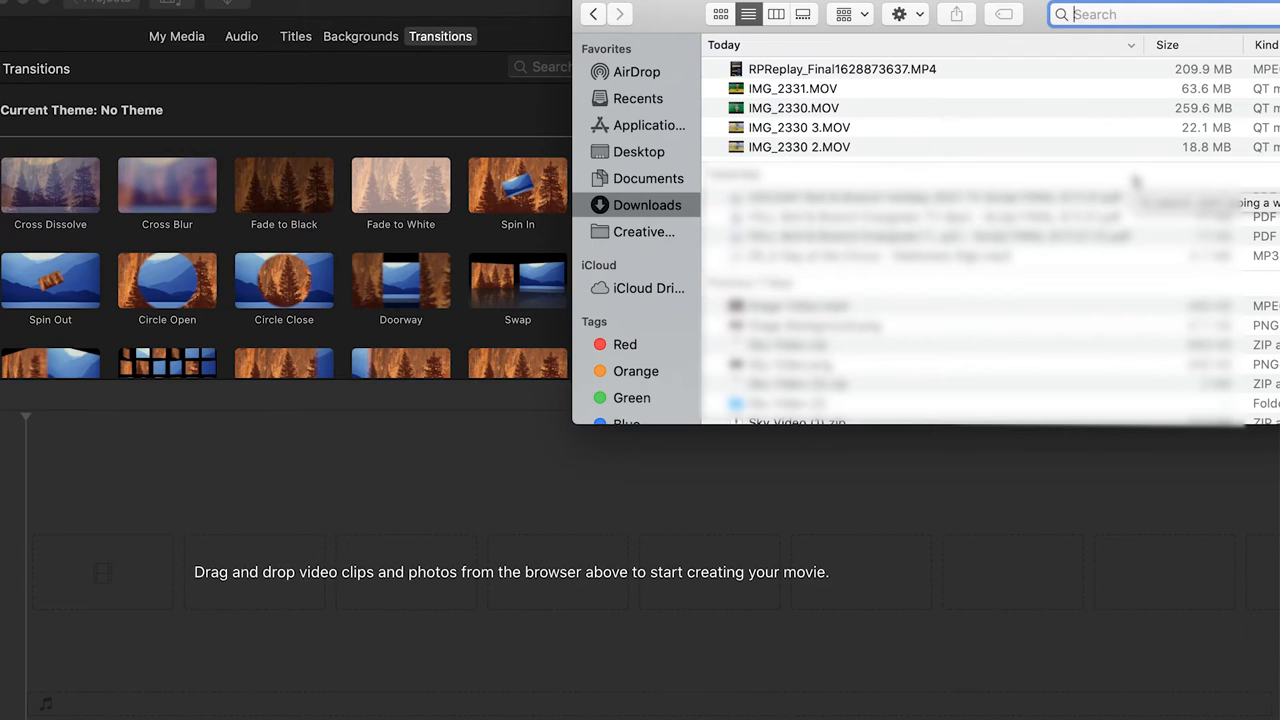
mouse_move(1020, 146)
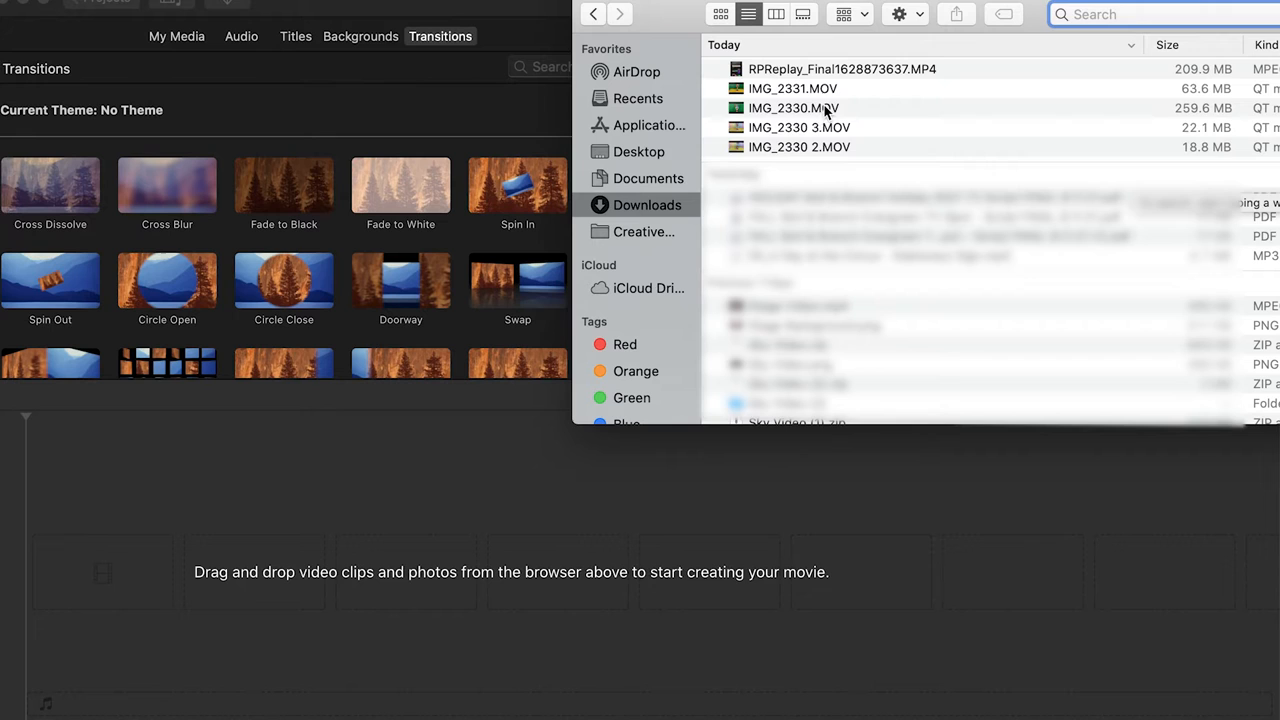
- Drag IMG_2330 3.MOV and IMG_2330 2.MOV from Downloads onto the empty timeline as two clips
click(800, 148)
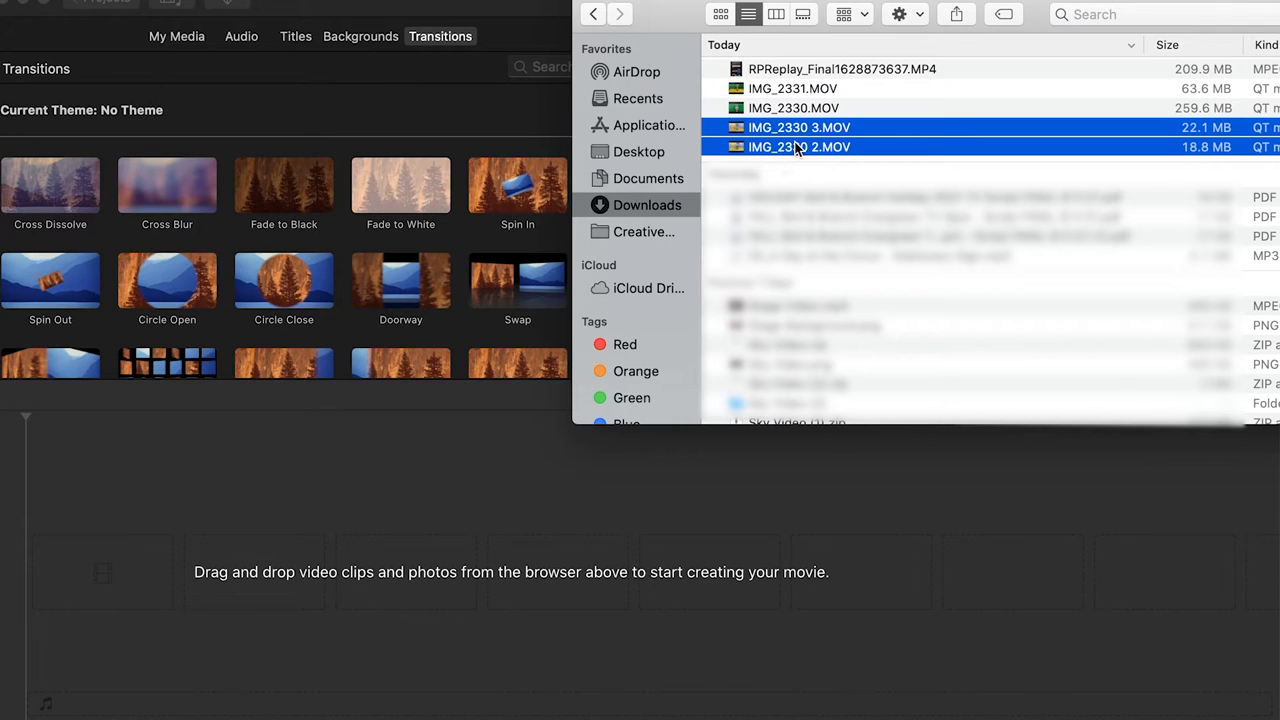
drag(800, 148, 548, 540)
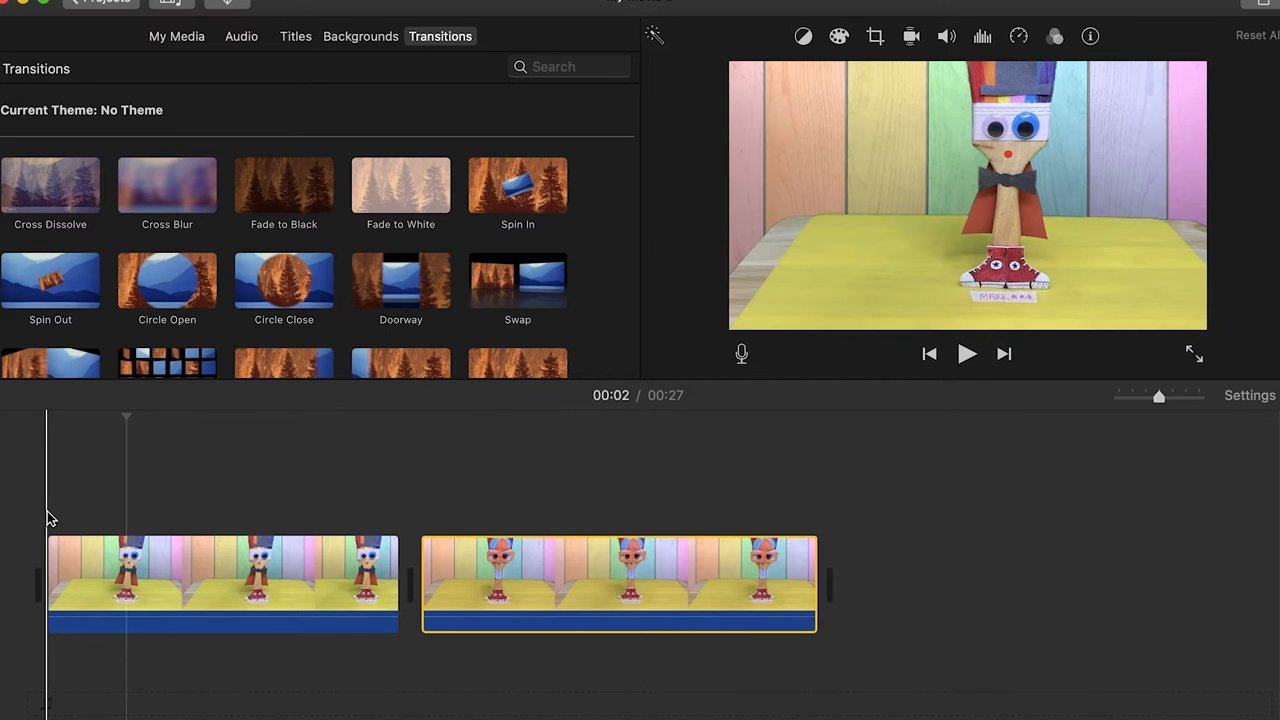
- Play the movie and pause at the moment of the puppet's jump
click(966, 352)
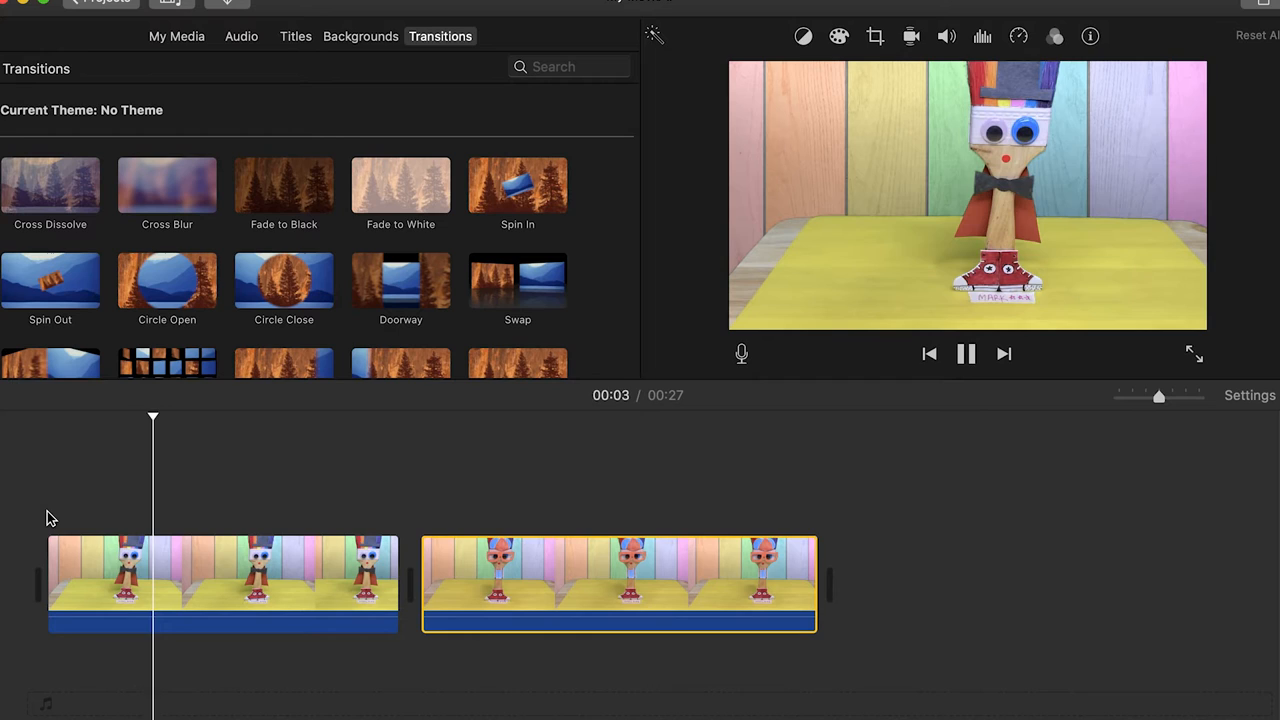
click(966, 352)
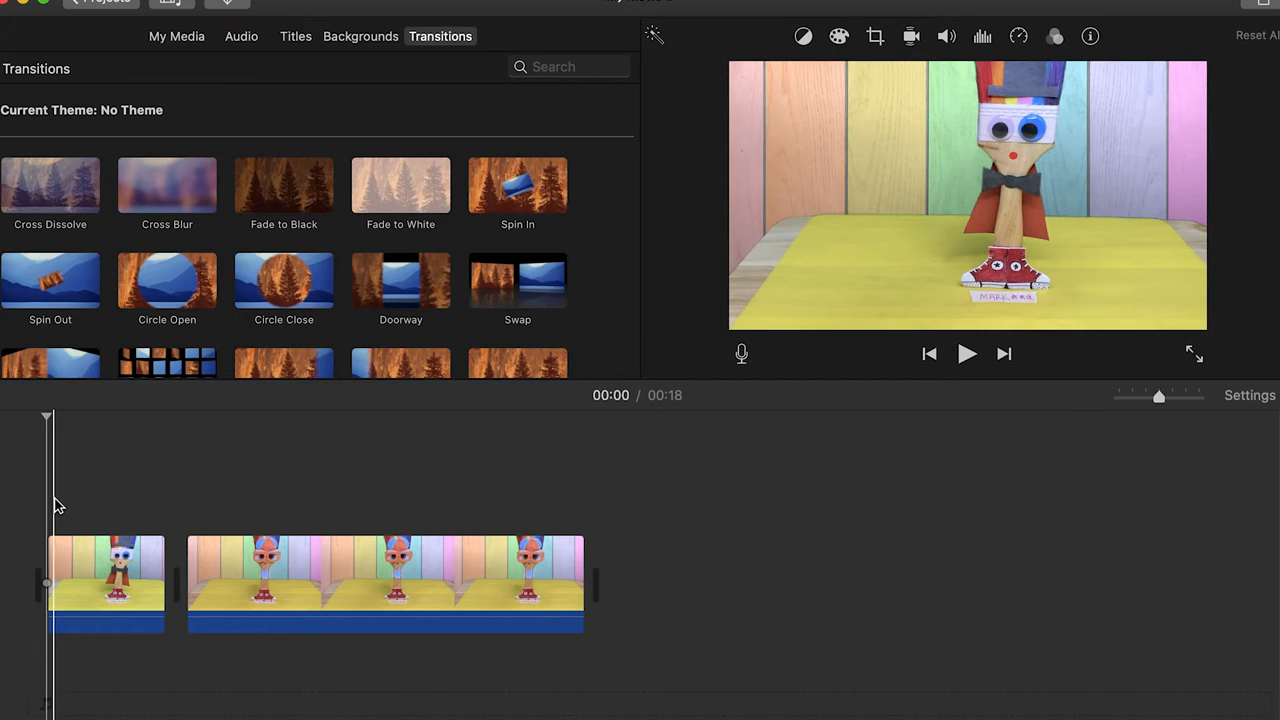
- Select the first clip and move its end point out by about 0.9 seconds
click(966, 352)
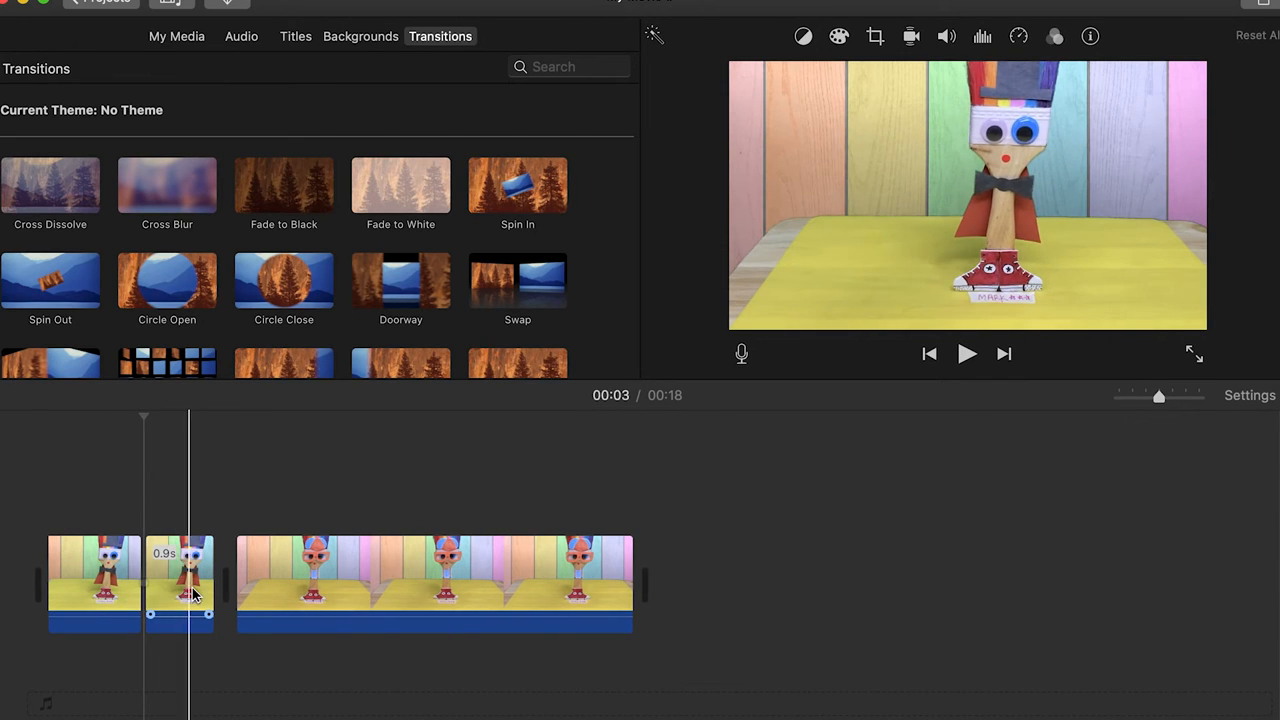
click(180, 584)
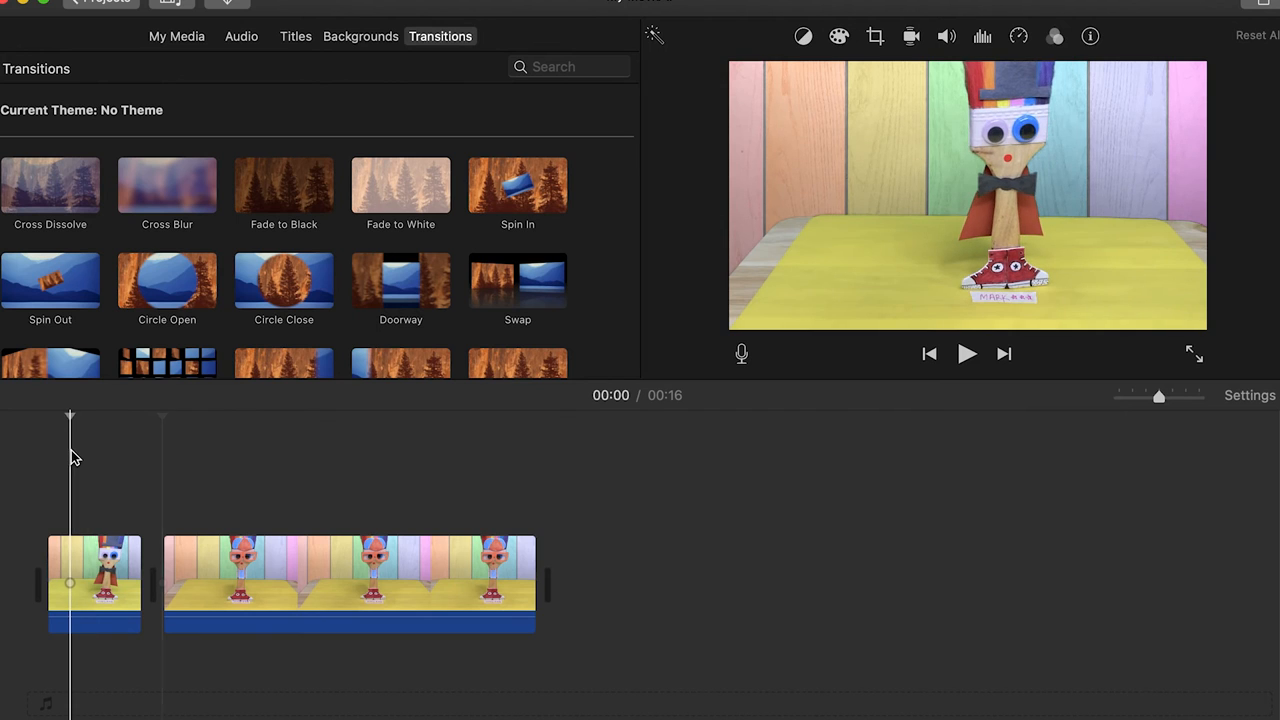
- Play the tightened 16-second movie from the beginning
click(966, 352)
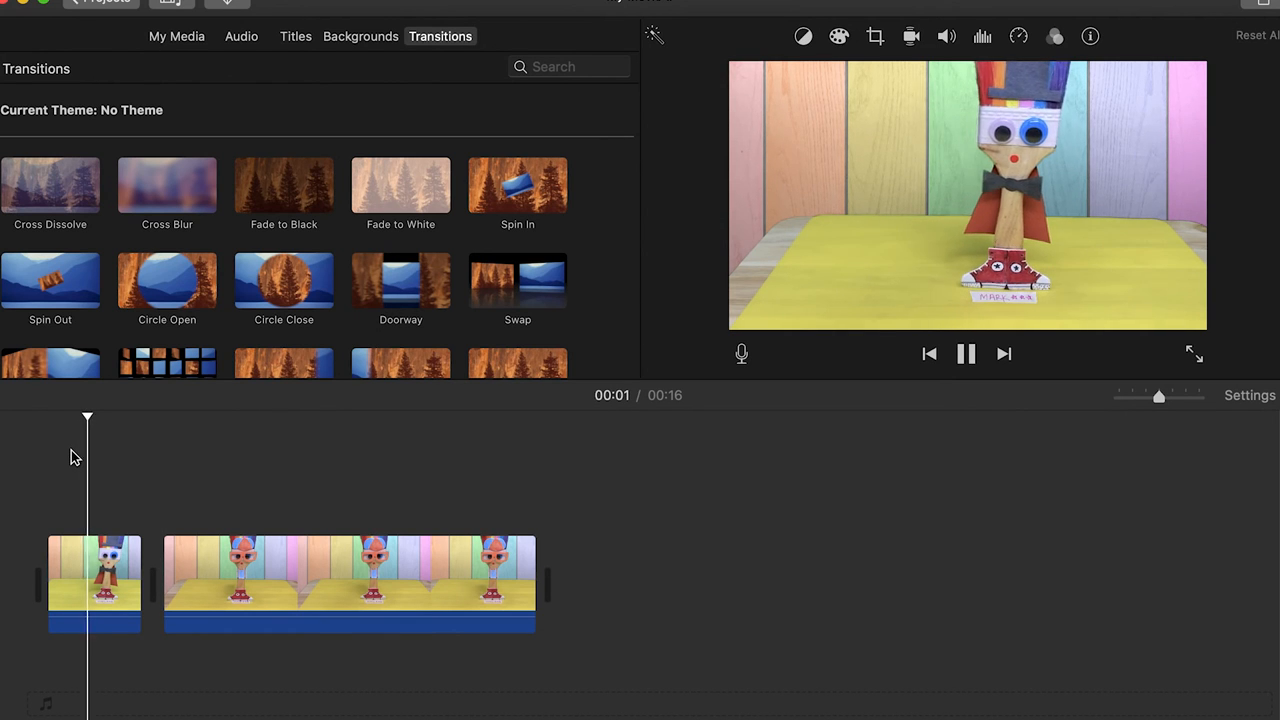